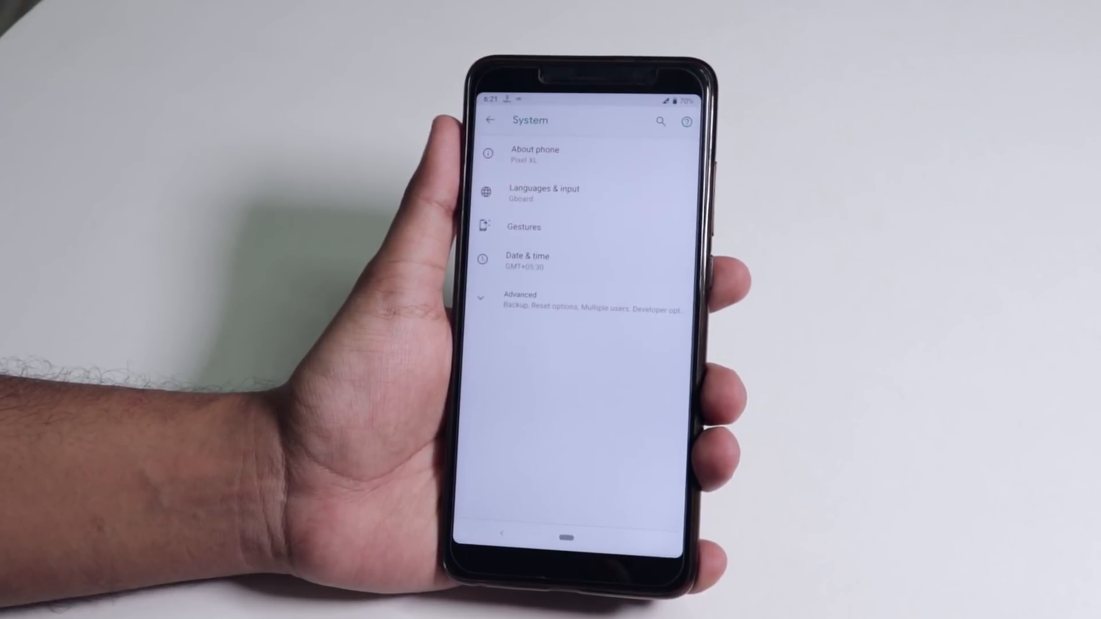
Check About phone shows Android version 9, then return to the home screen.
click(520, 295)
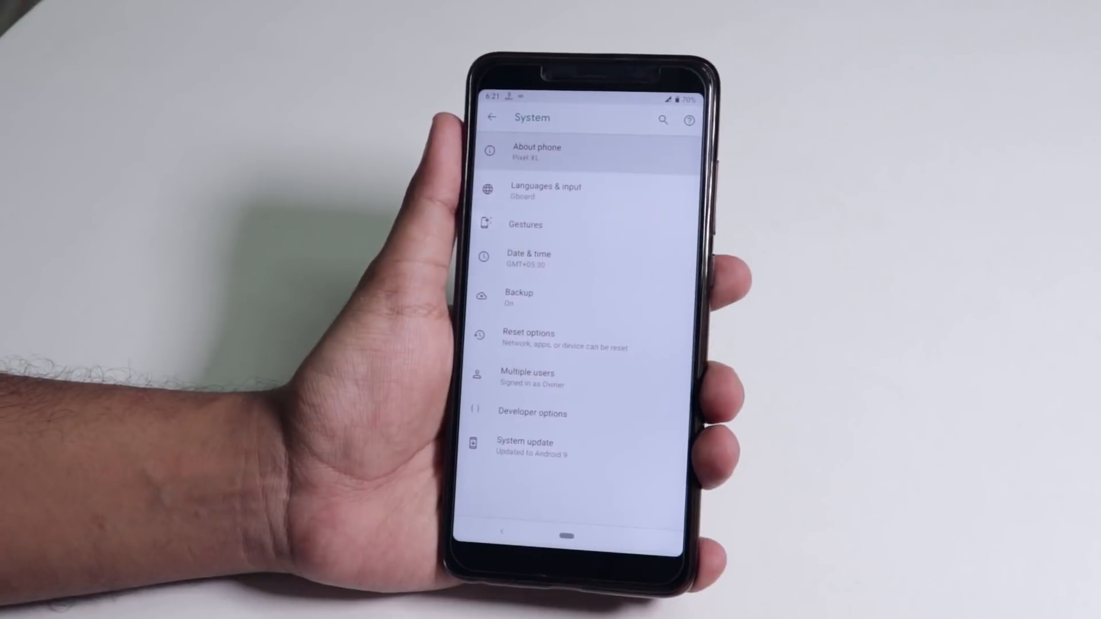
click(569, 151)
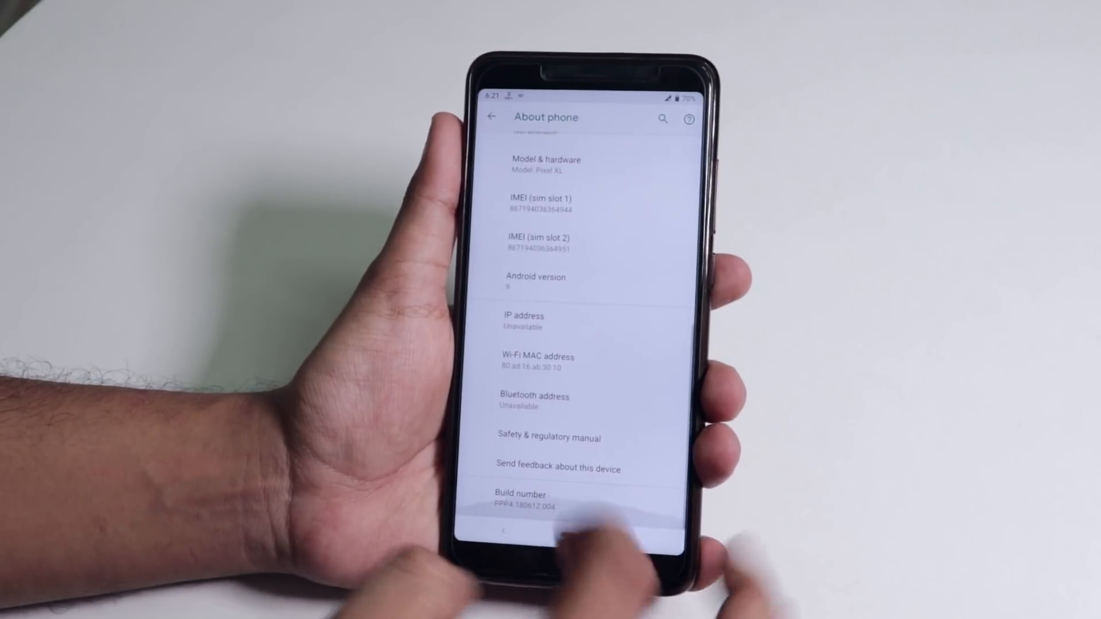
click(536, 281)
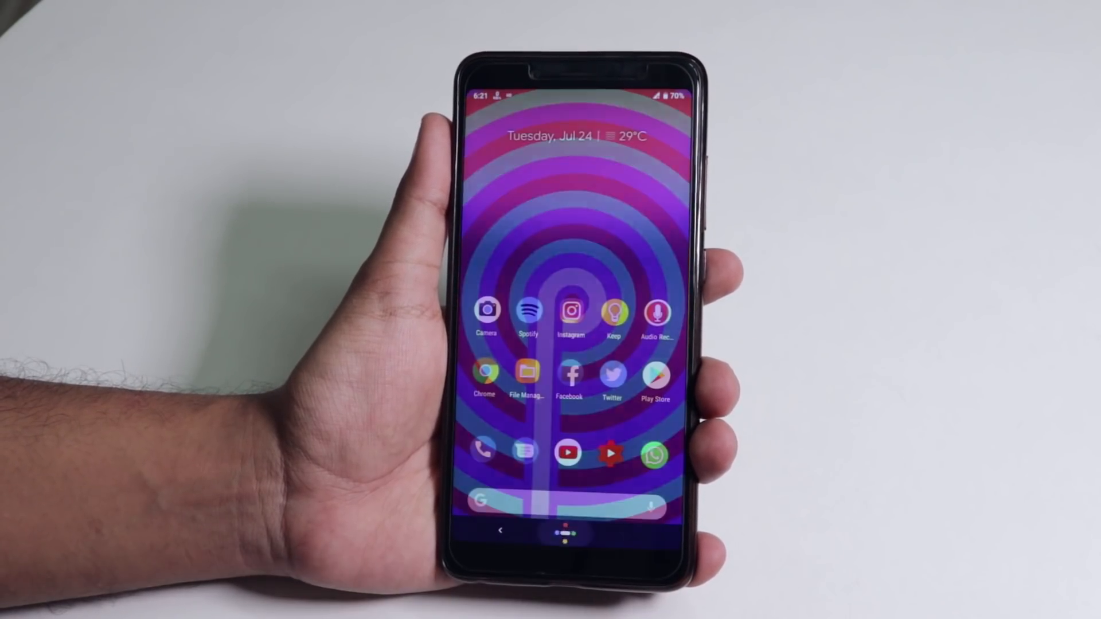
Power off Android 9 from the power menu to reach TWRP recovery.
click(570, 537)
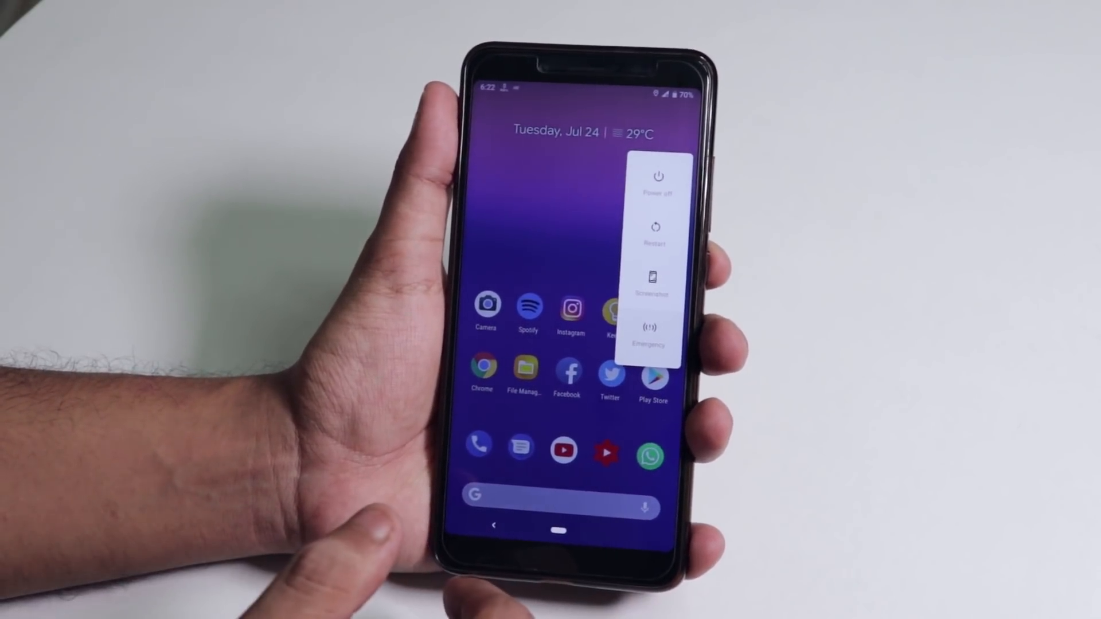
click(656, 177)
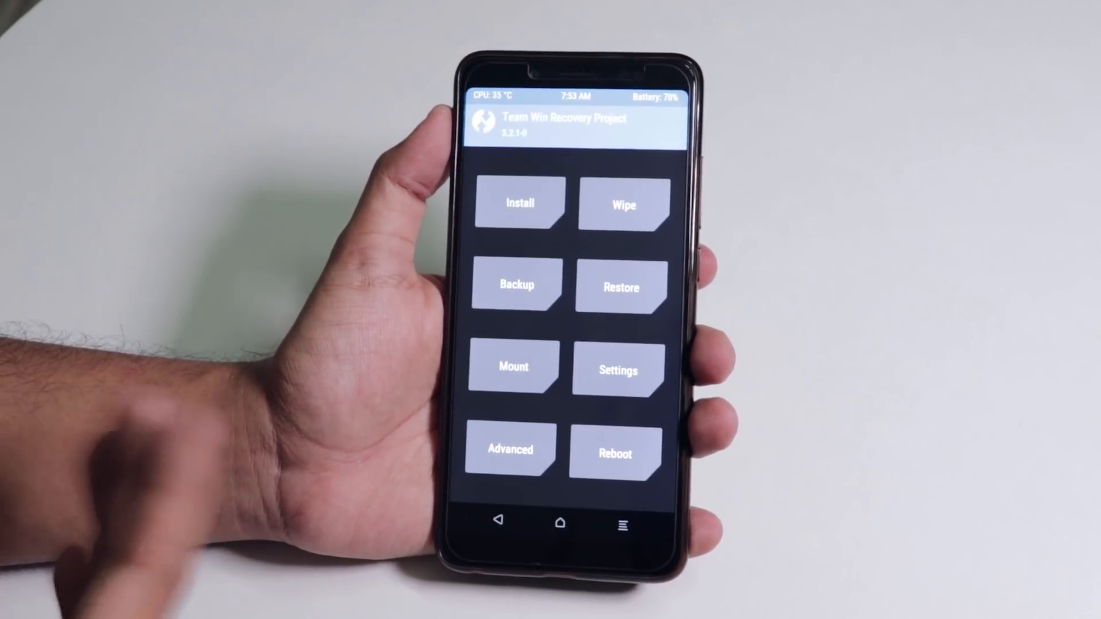
click(619, 368)
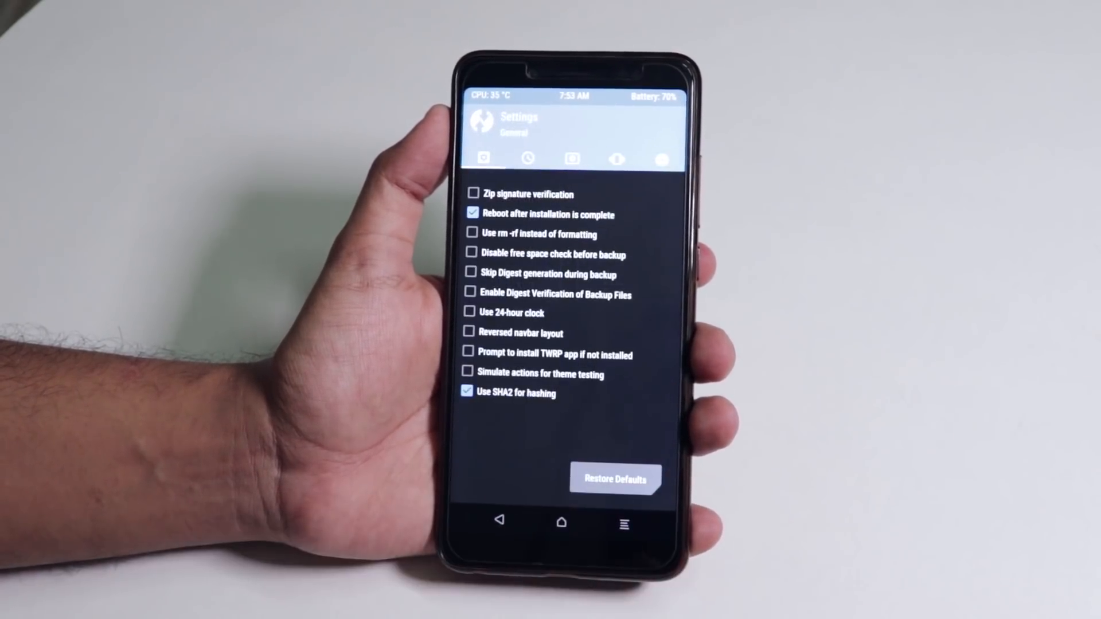
click(573, 158)
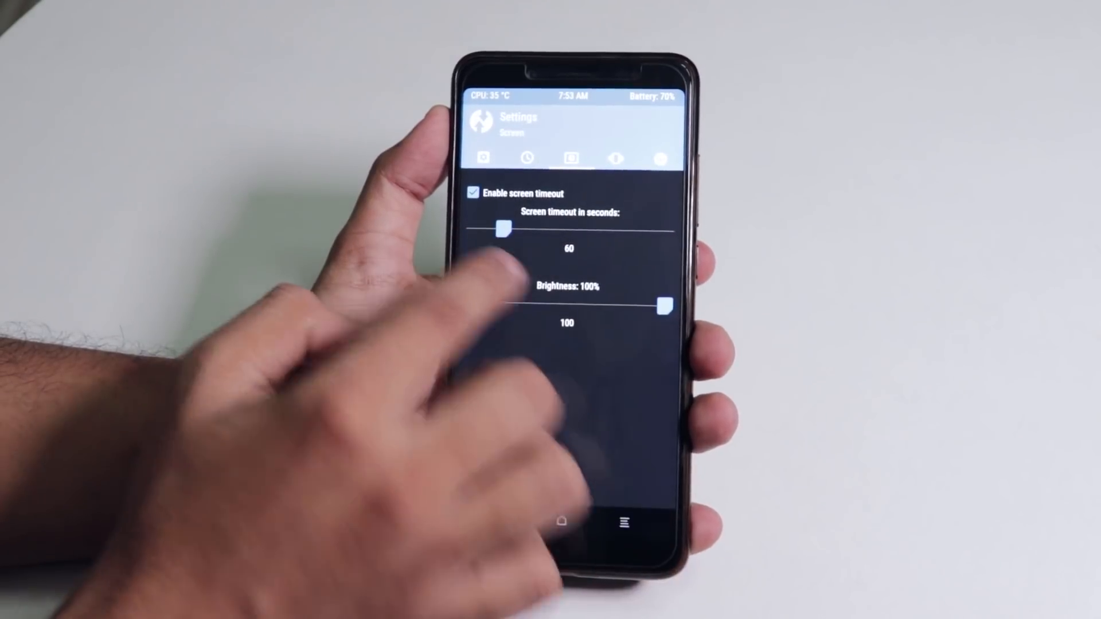
drag(664, 306, 520, 299)
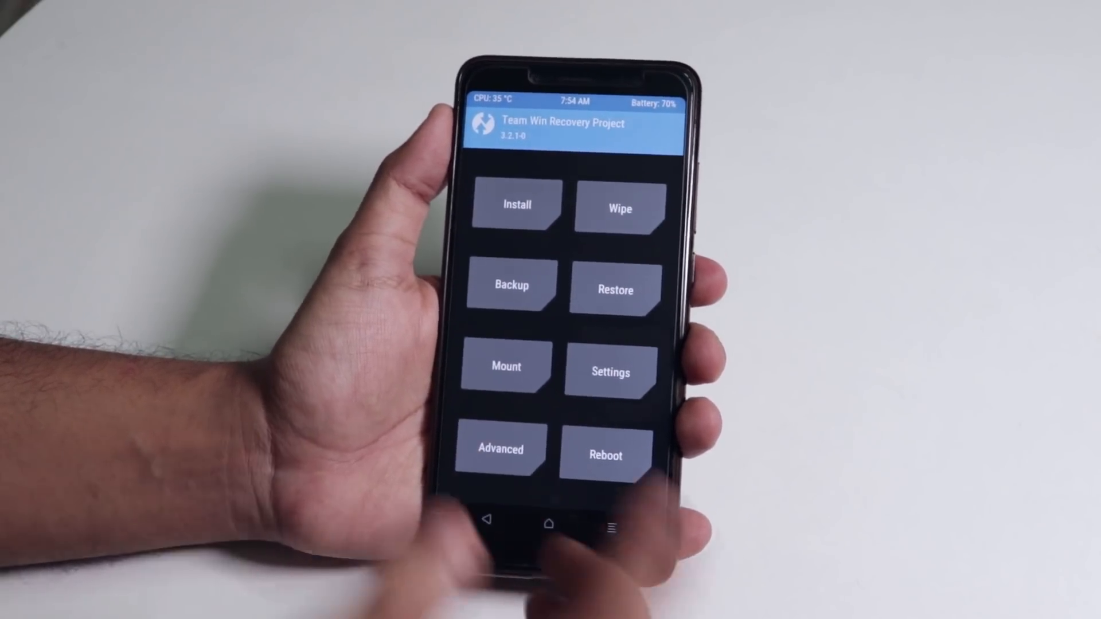
Wipe Dalvik/ART Cache, Cache, Data, System and Vendor, keeping internal storage.
click(621, 208)
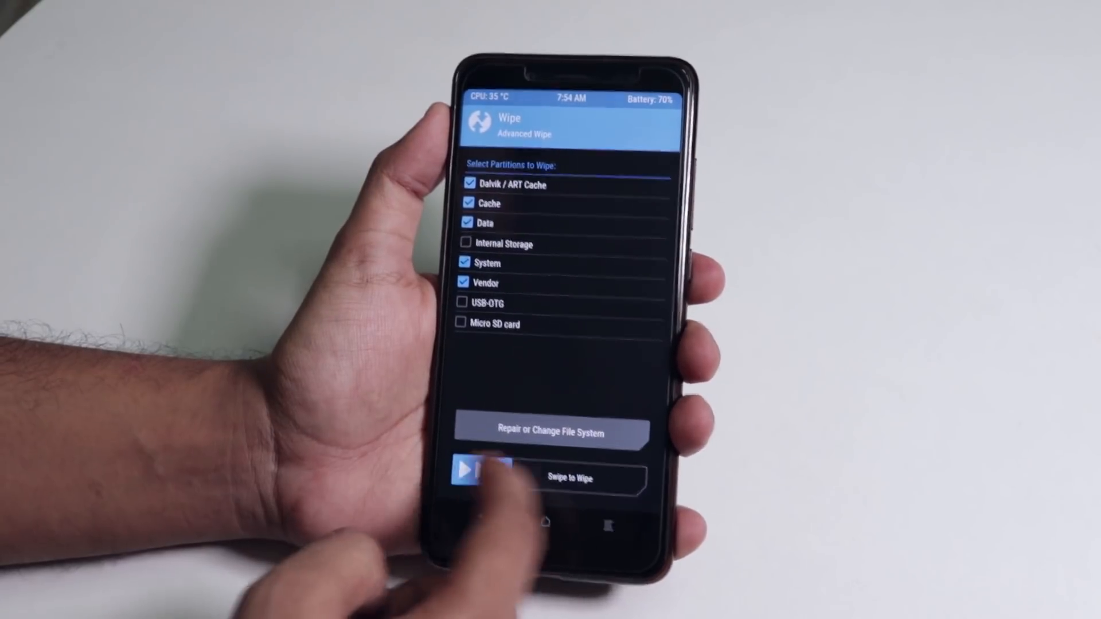
drag(477, 478, 632, 478)
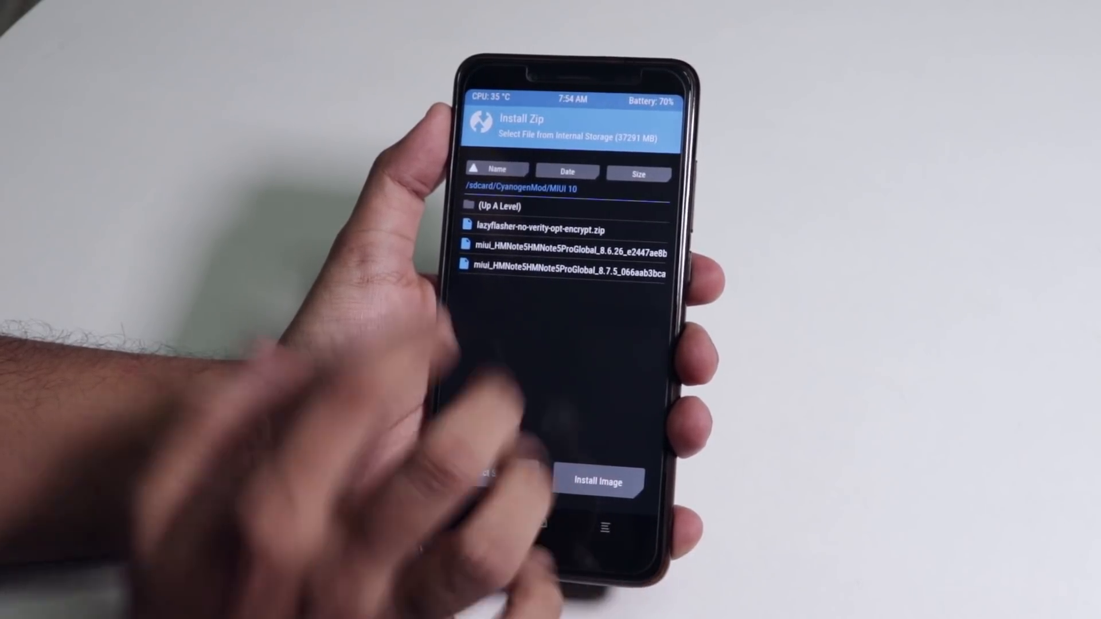
Flash the MIUI 8.7.5 global zip together with lazyflasher-no-verity-opt-encrypt.zip.
click(563, 274)
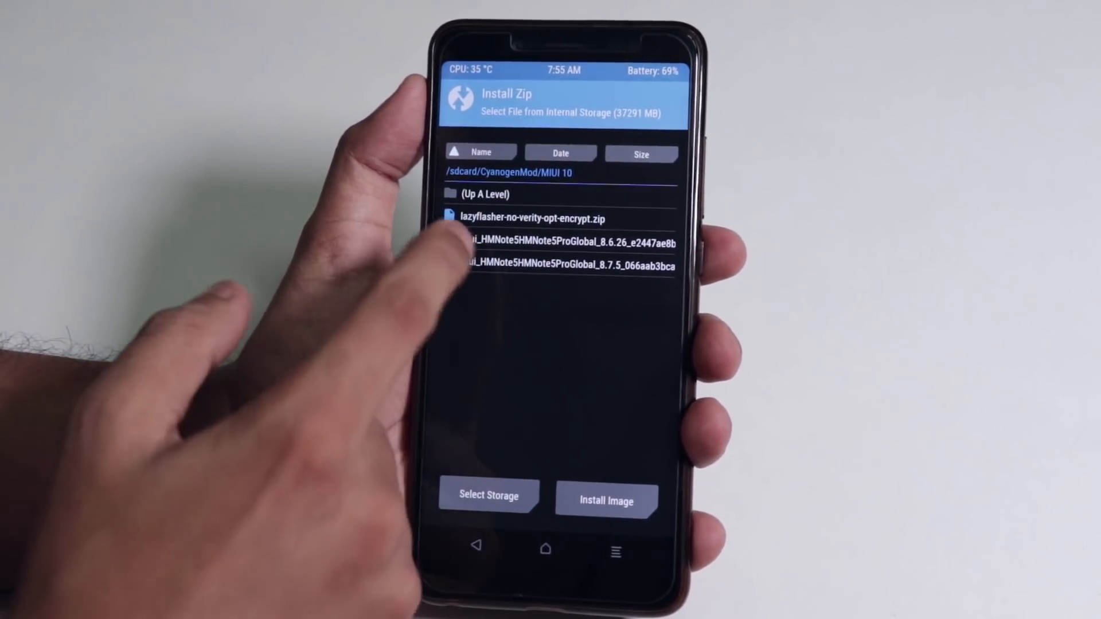
click(533, 216)
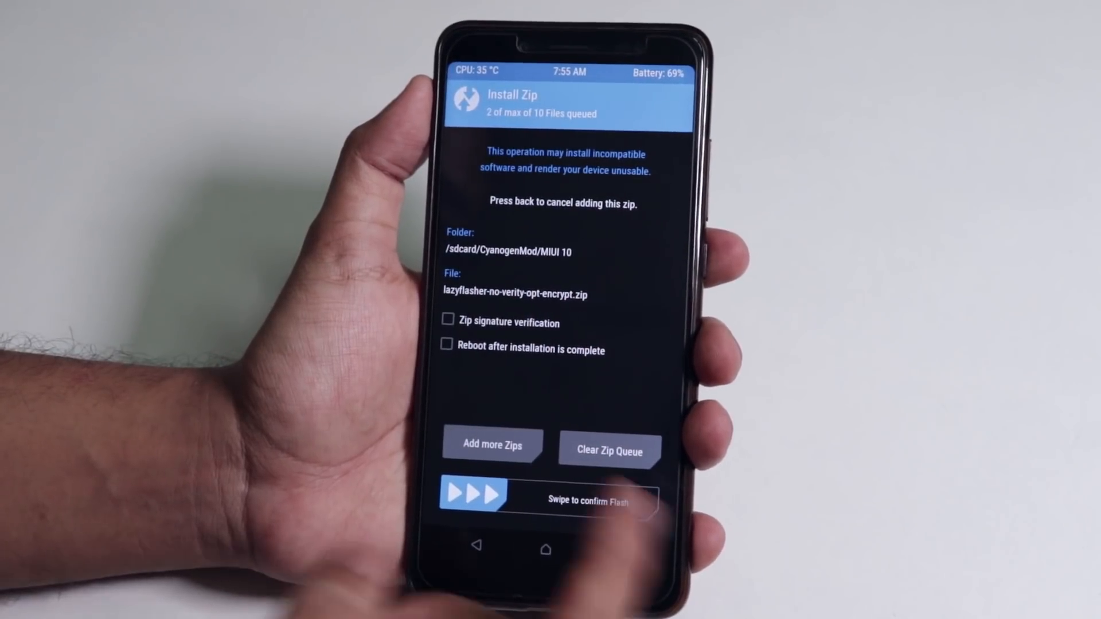
drag(474, 501, 632, 501)
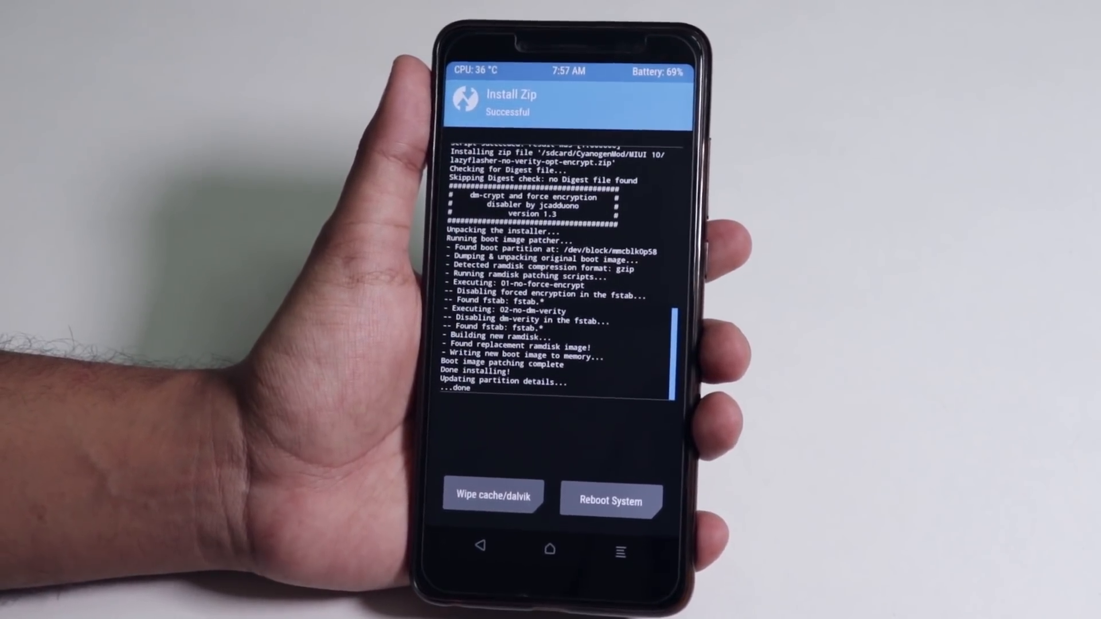
Reboot to system, confirming past the No OS Installed warning, into MIUI.
click(610, 502)
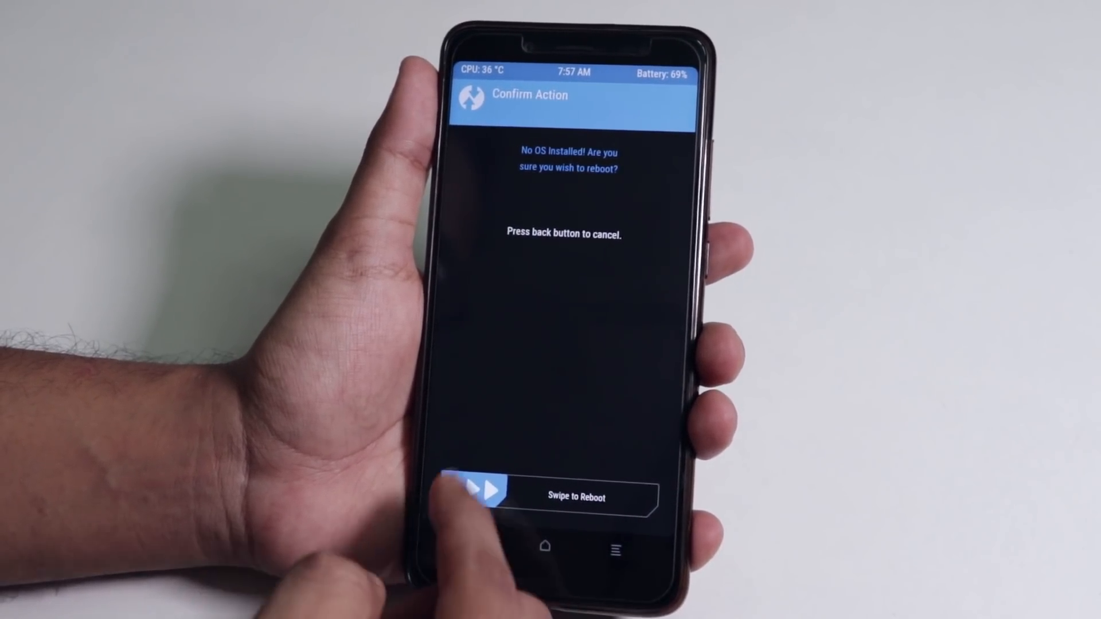
drag(477, 497, 667, 497)
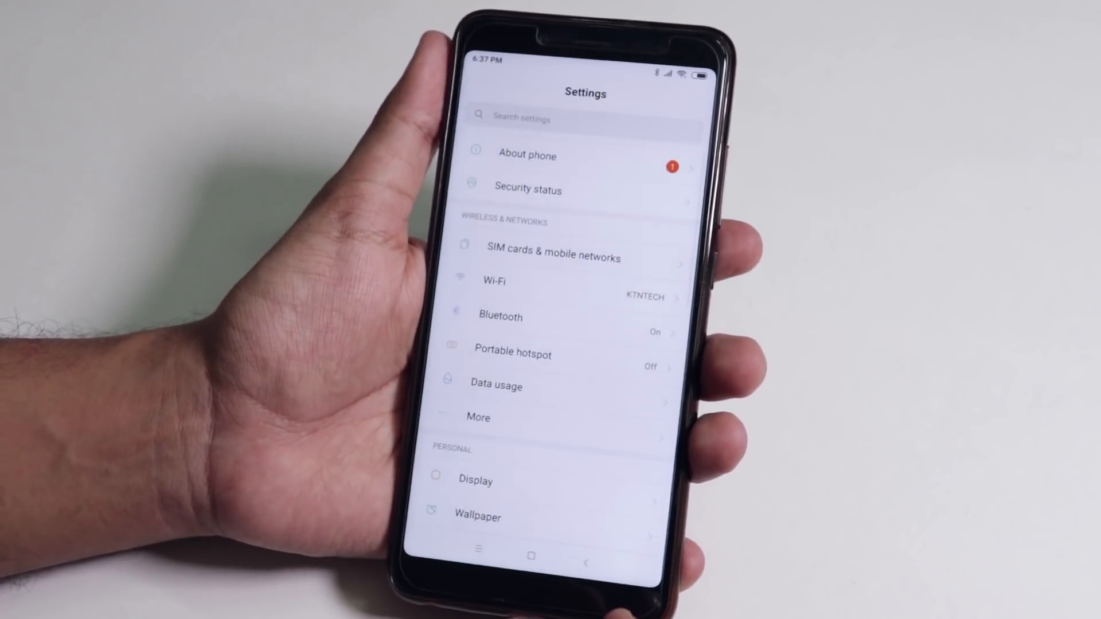
Confirm MIUI 10 Global 8.7.5 Beta in About phone, then reboot to recovery mode.
click(527, 154)
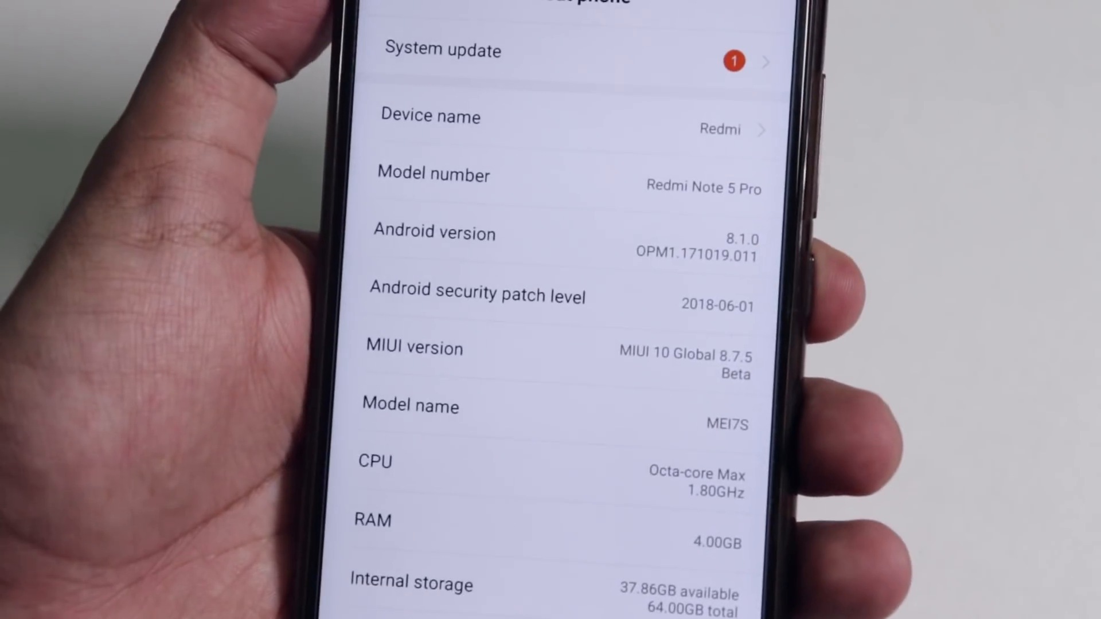
scroll(down, 3)
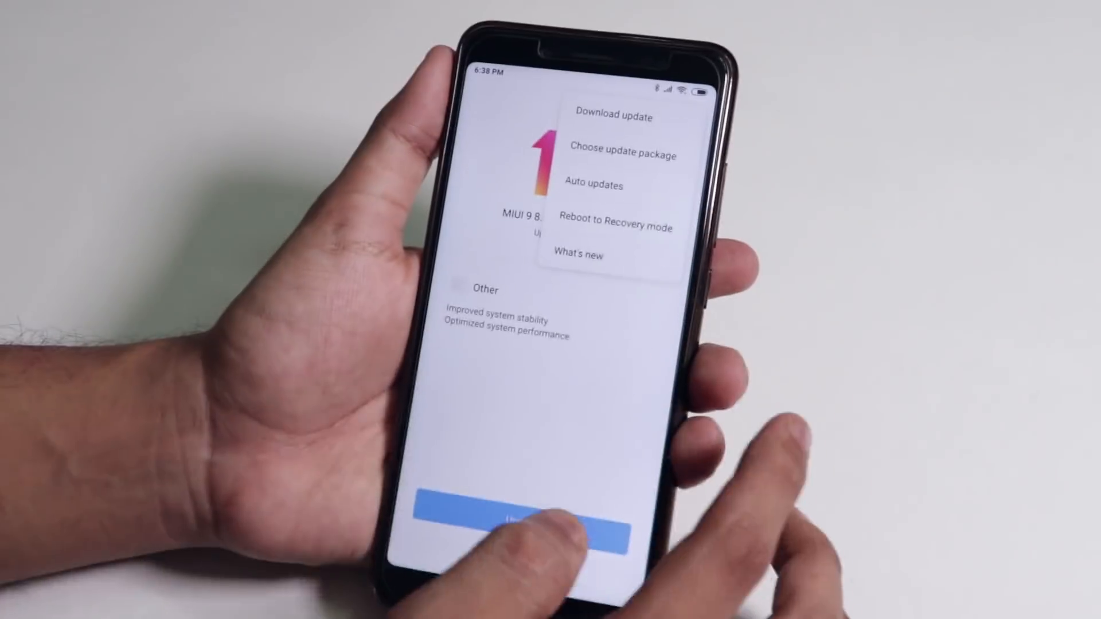
click(618, 227)
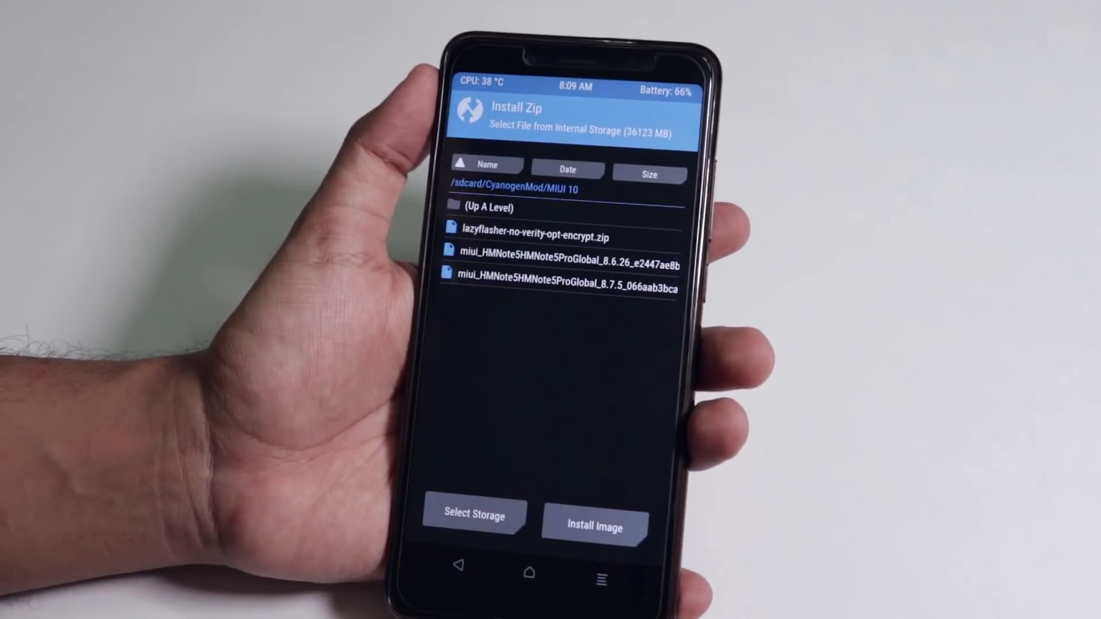
Confirm Internal Storage as the install source, then reboot into the installed MIUI system.
click(473, 517)
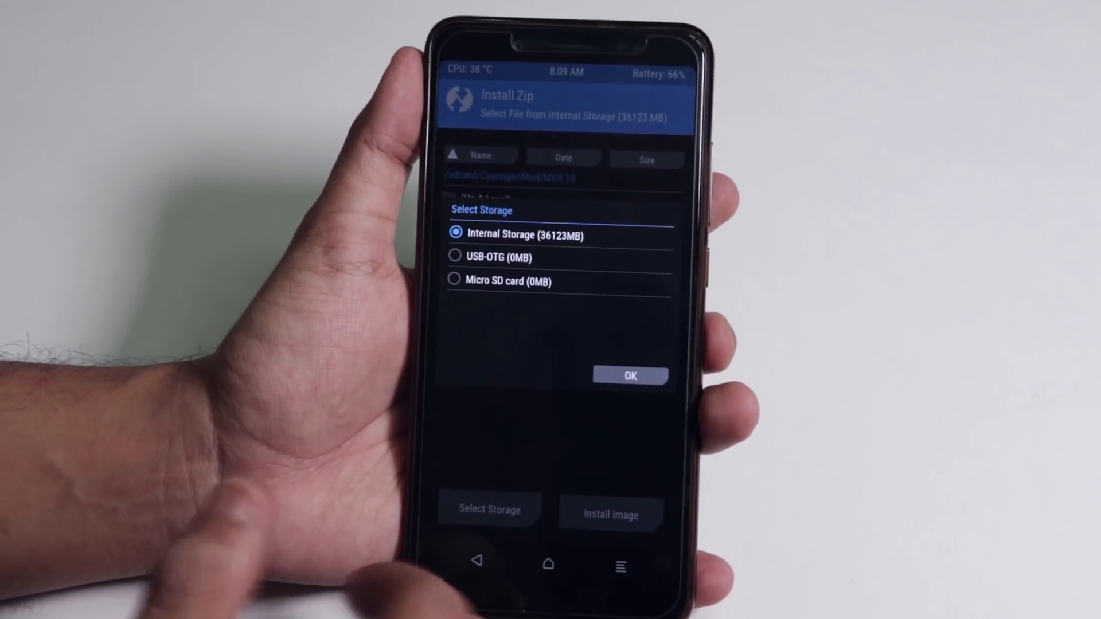
click(629, 375)
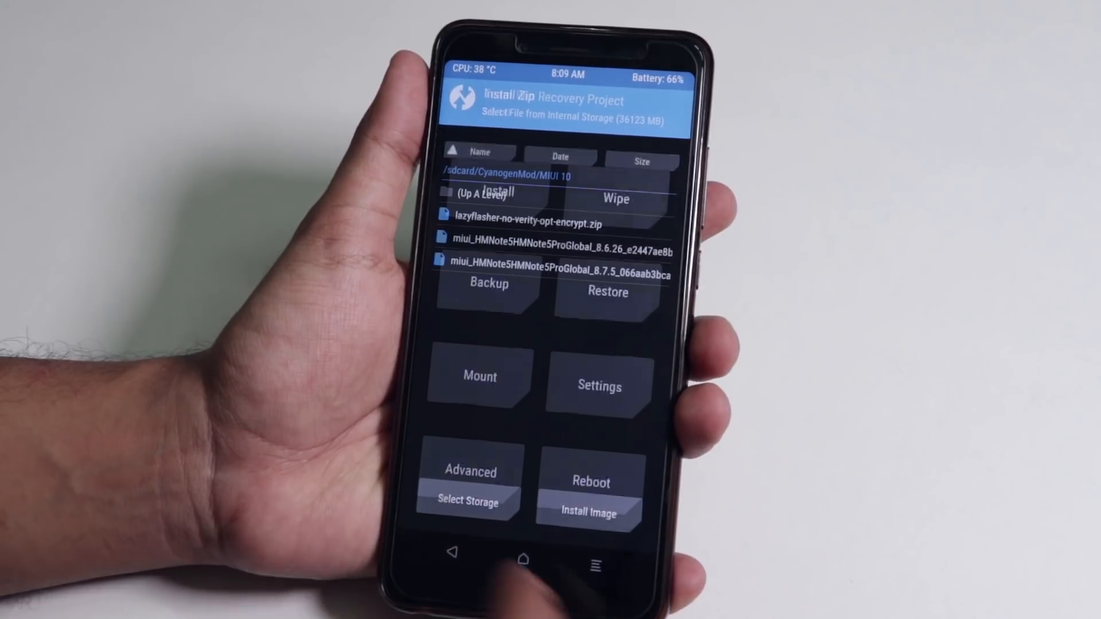
click(591, 482)
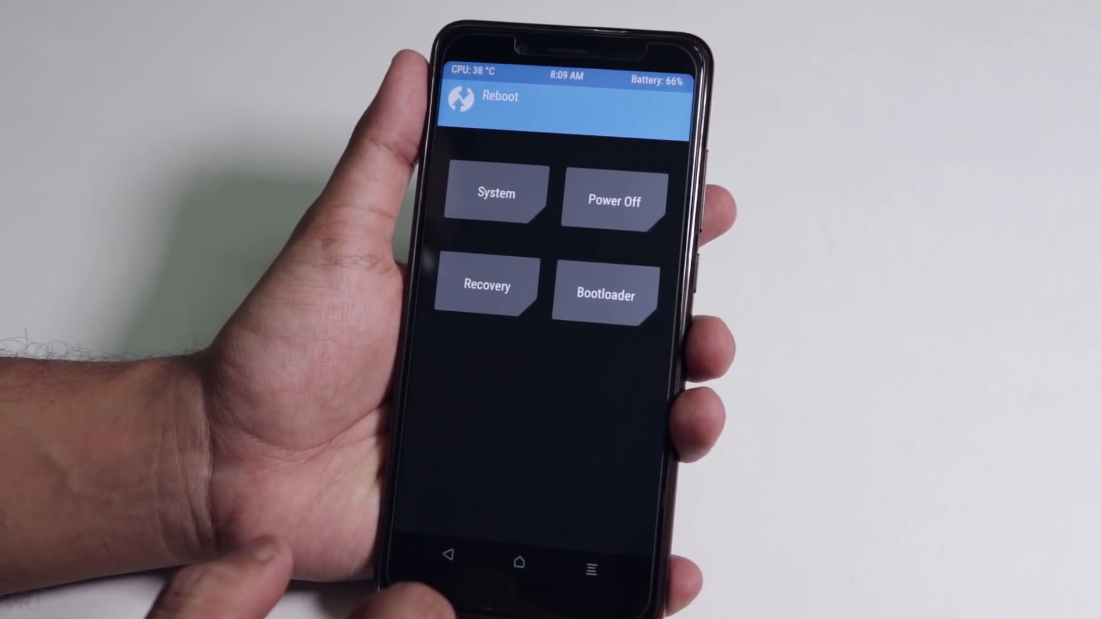
click(496, 193)
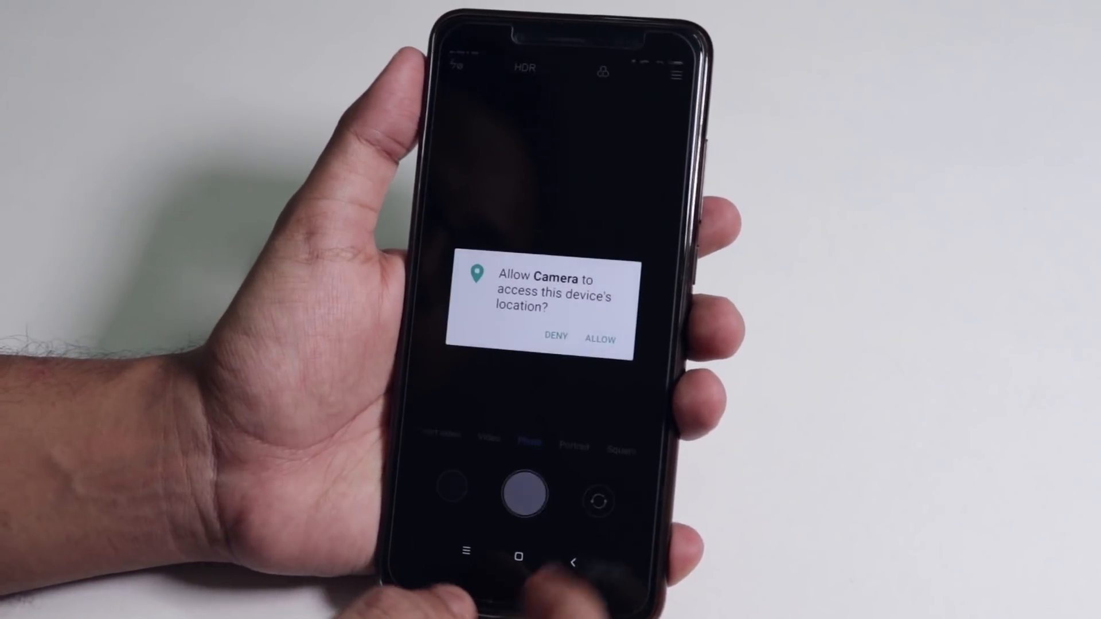
Allow the Camera's location permission and the next app's permission, checking the notification shade.
click(600, 339)
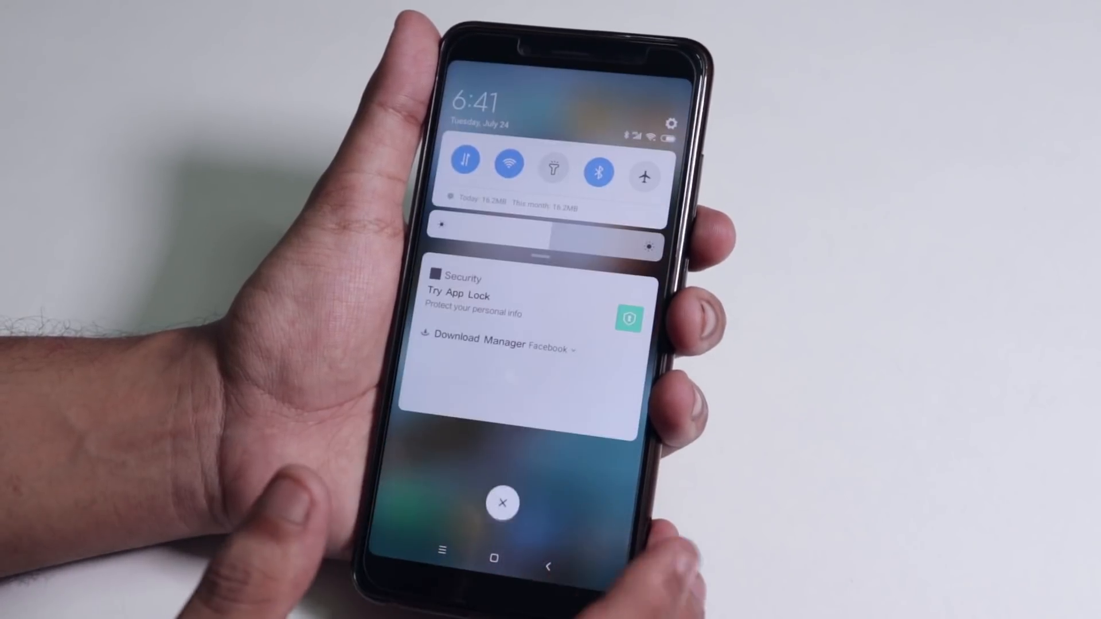
click(501, 502)
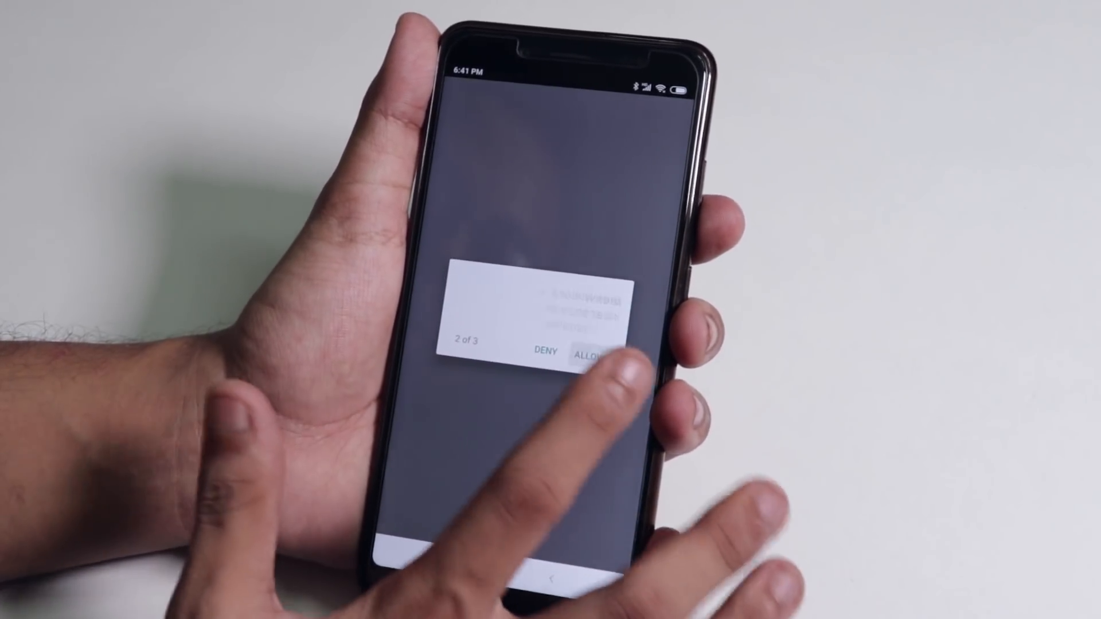
click(592, 351)
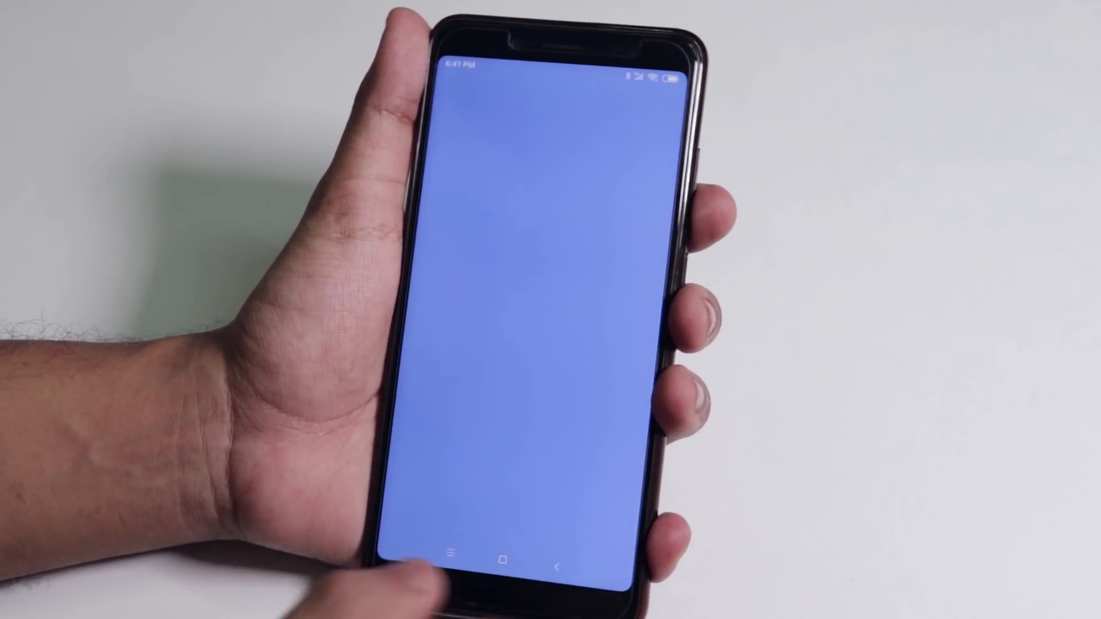